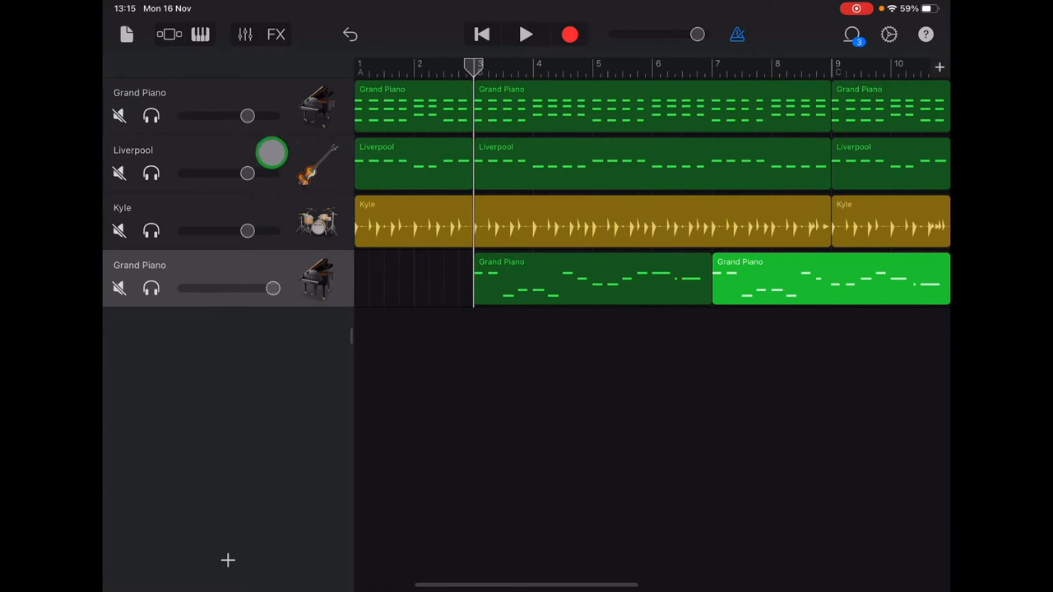
Step: Drag the top Grand Piano track's volume slider left to lower its level
drag(272, 152, 251, 182)
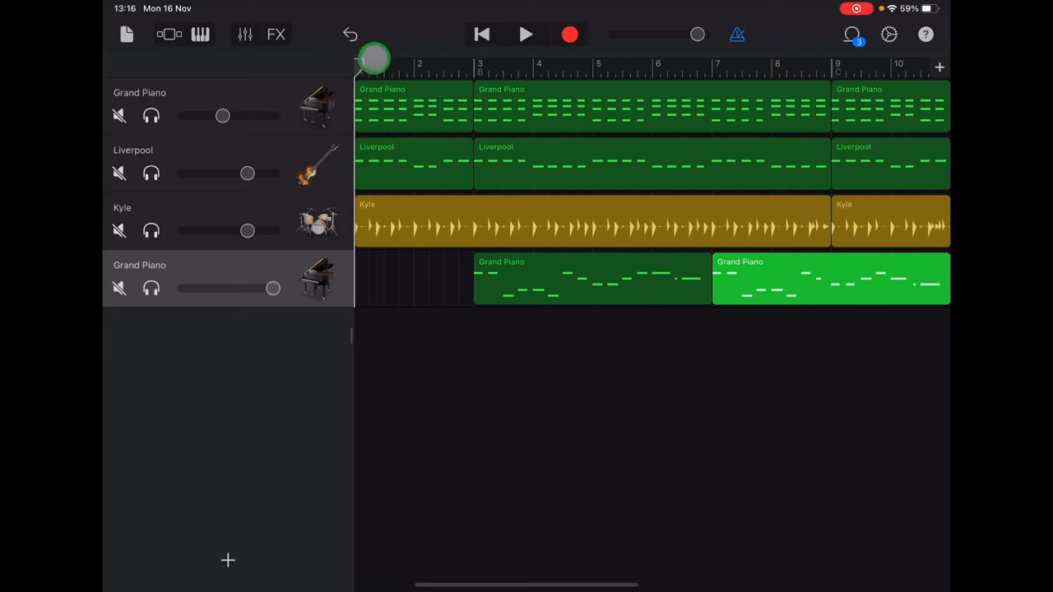
Step: Play the four-track song from bar 1 to hear the new balance, then stop
click(526, 34)
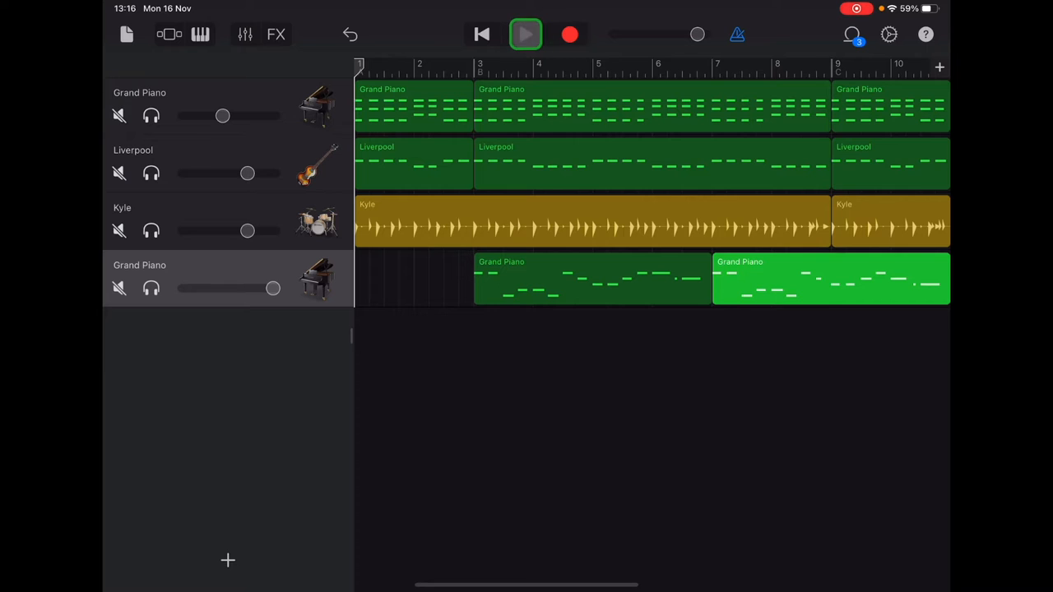
click(526, 34)
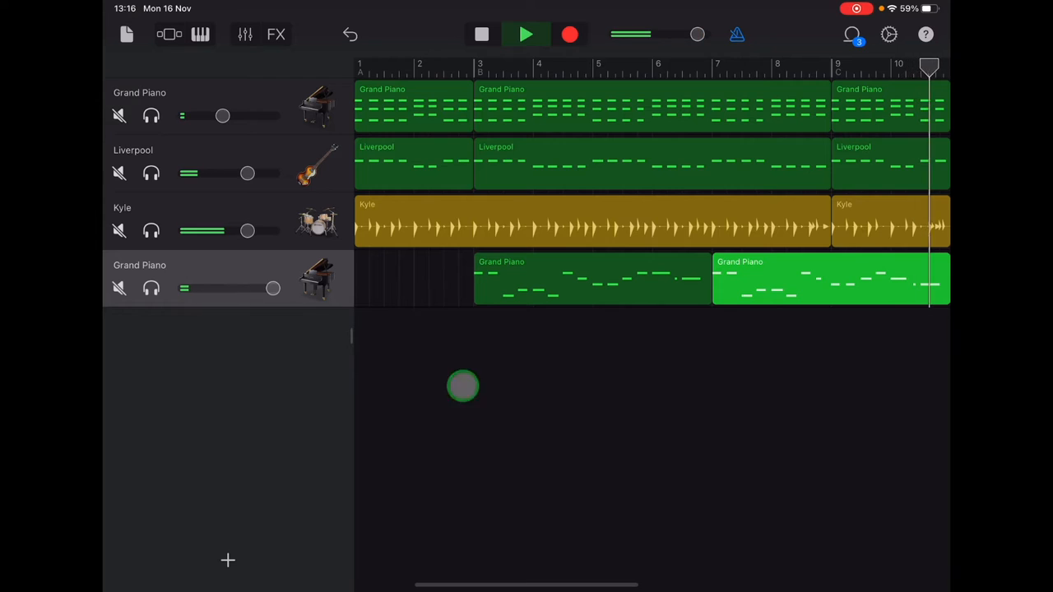
click(483, 34)
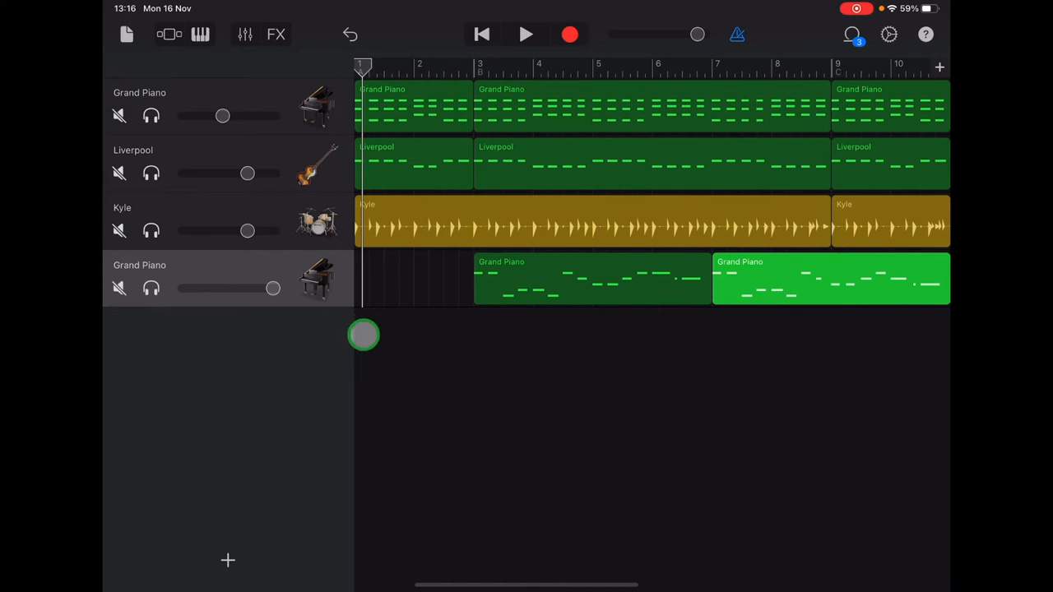
drag(364, 335, 311, 311)
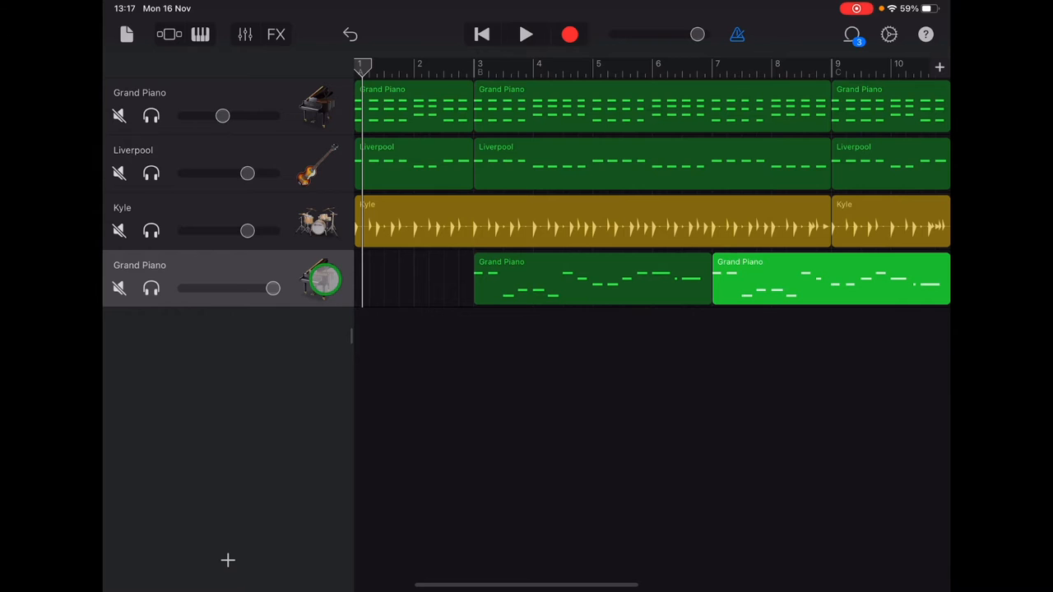
click(199, 38)
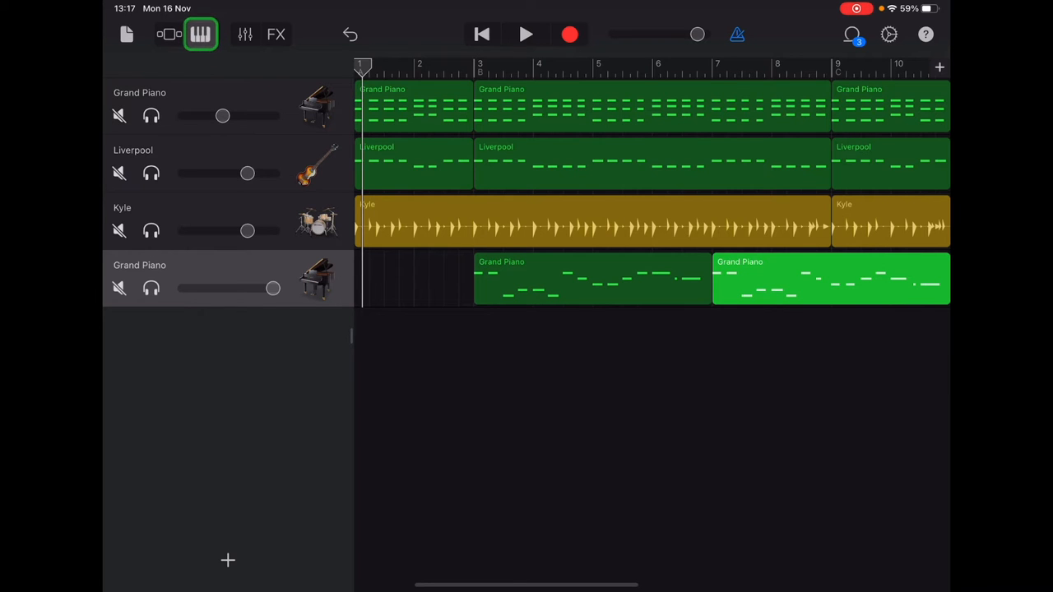
Step: Open the bottom Grand Piano track's sound library and show the Other category
click(199, 33)
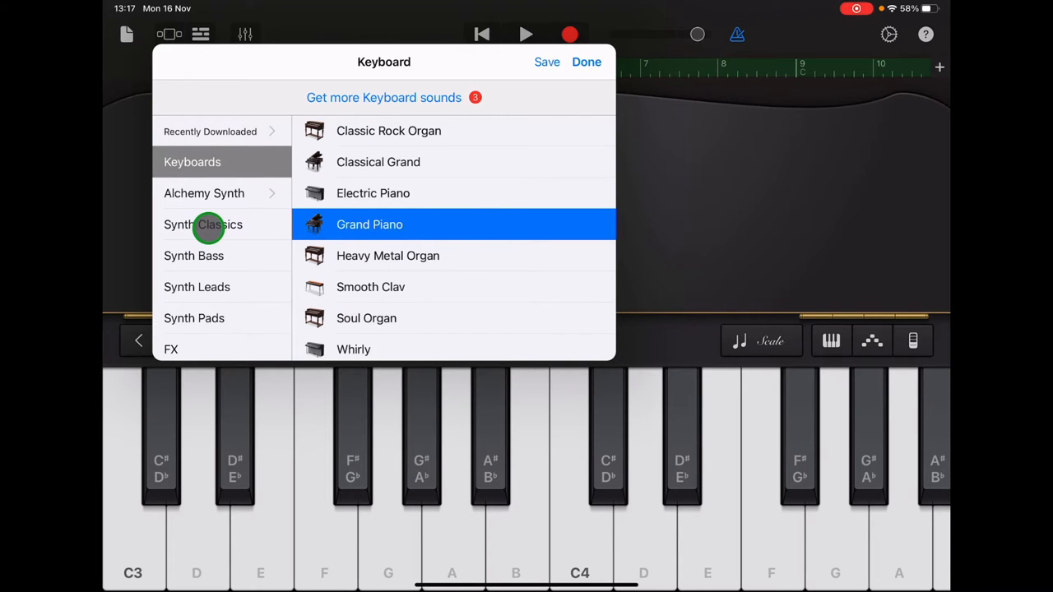
scroll(down, 3)
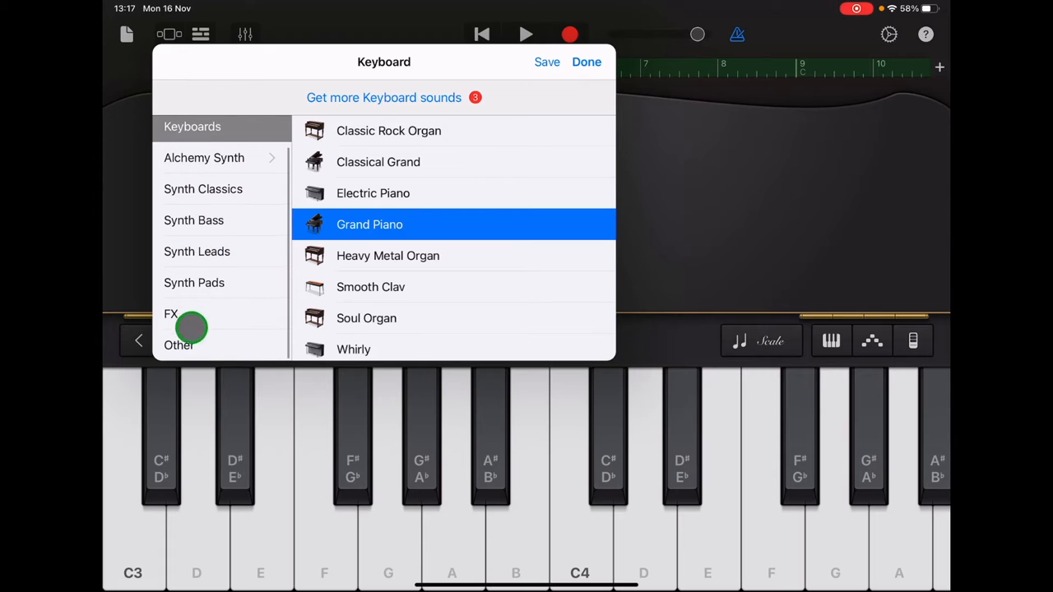
click(178, 345)
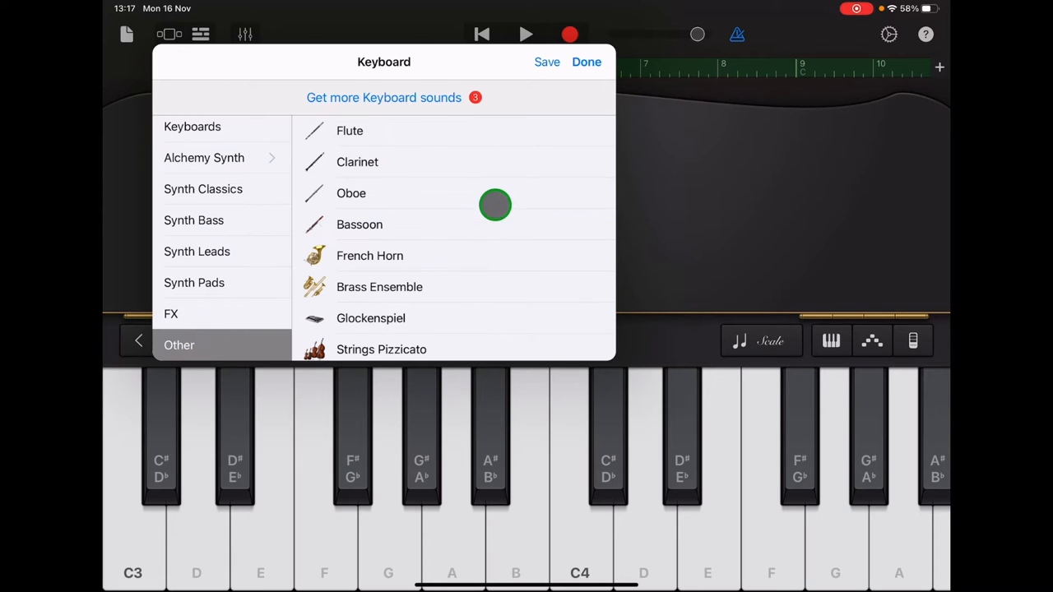
mouse_move(392, 249)
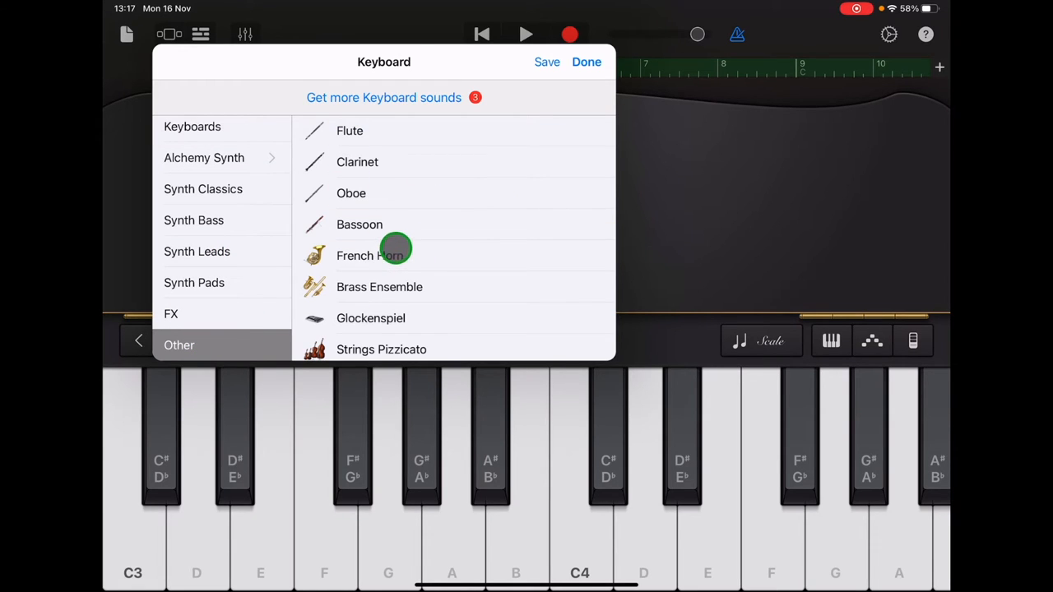
Step: Scroll through the keyboard sound categories and list the Synth Leads sounds
scroll(down, 3)
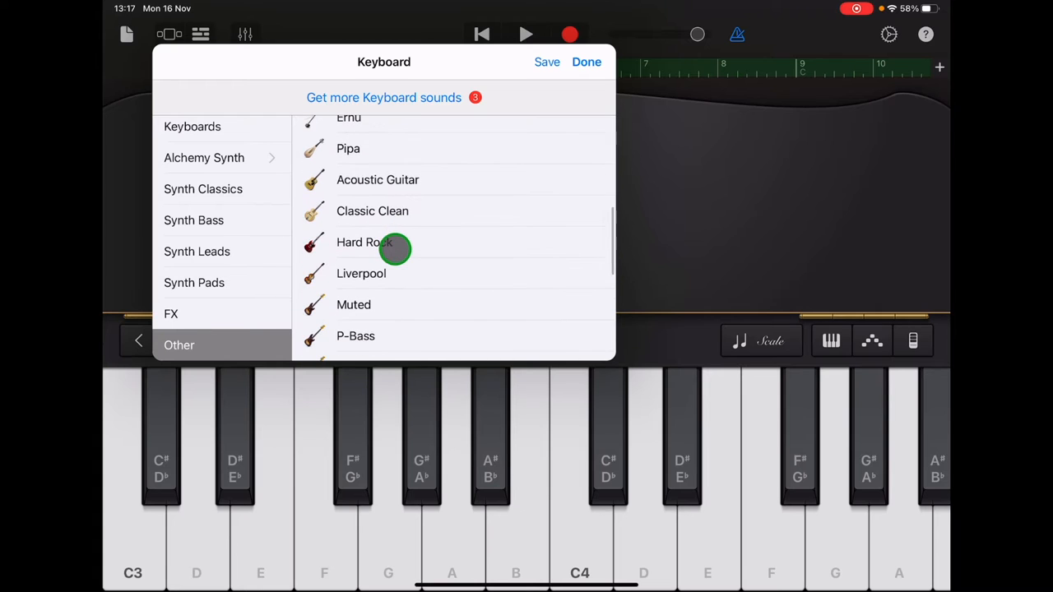
scroll(down, 3)
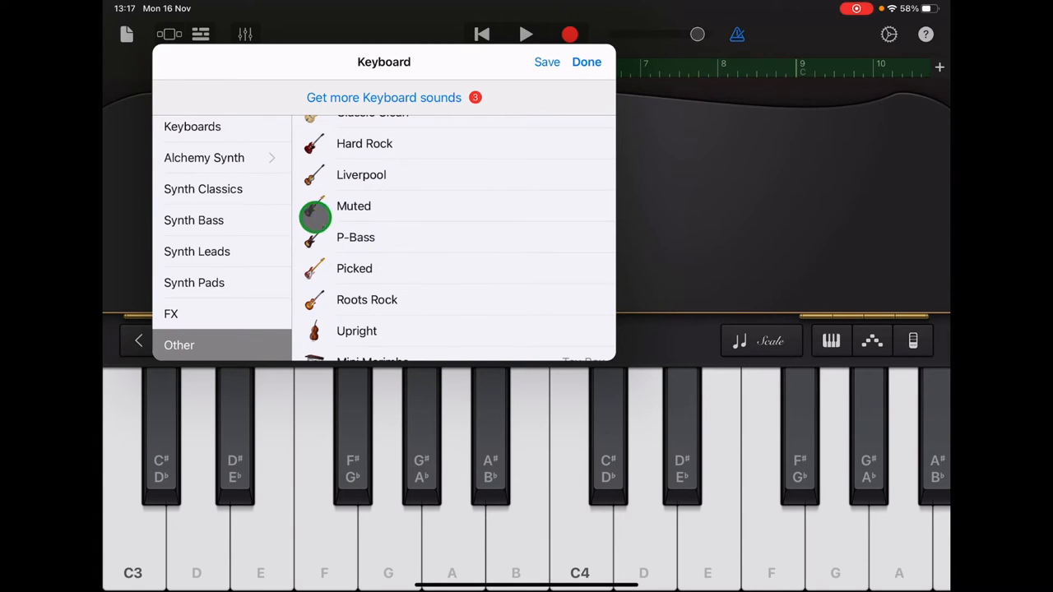
click(400, 301)
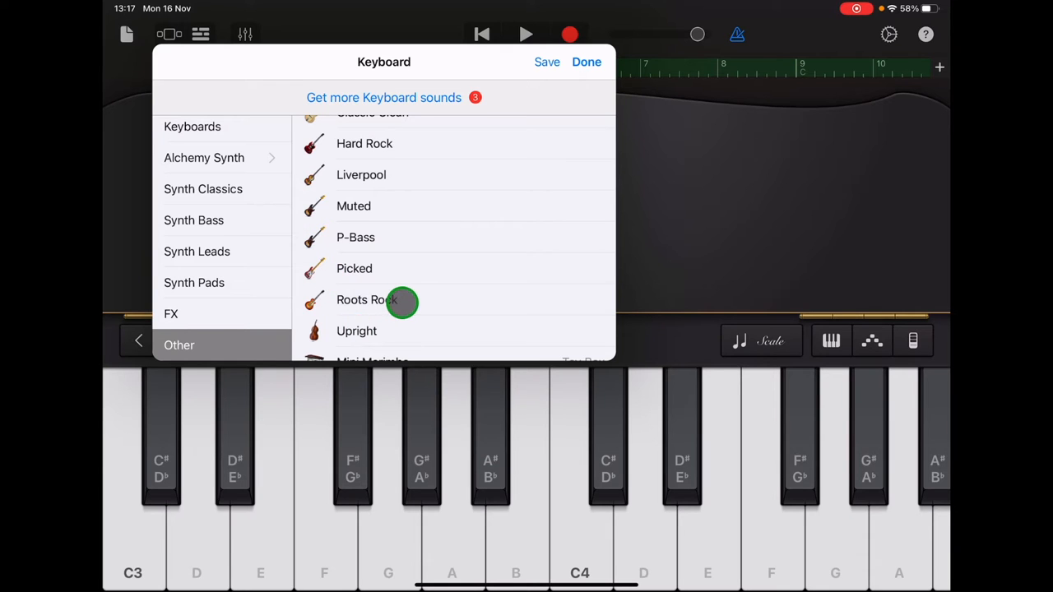
scroll(down, 3)
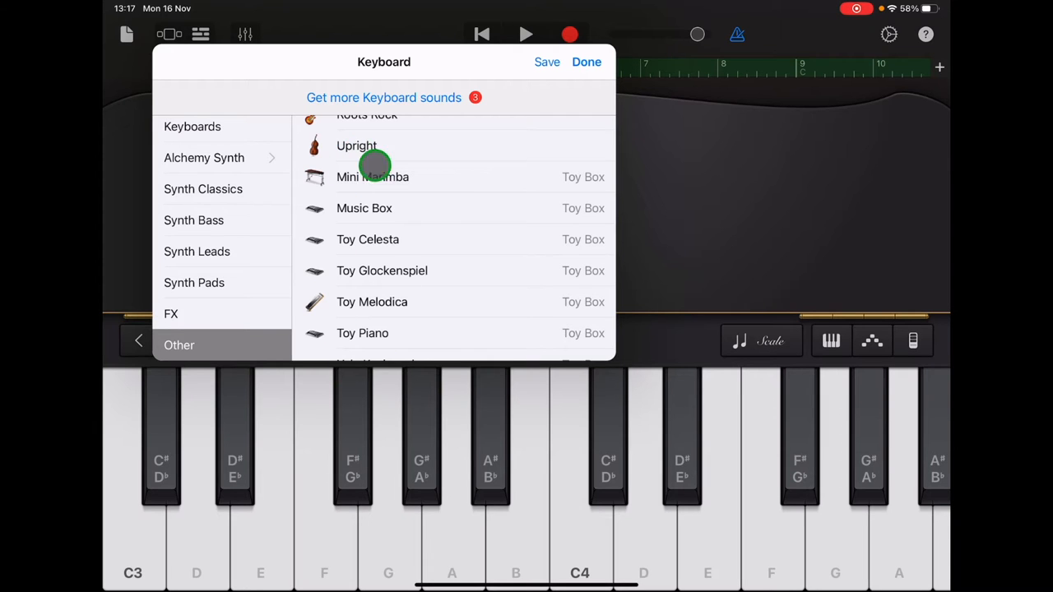
scroll(down, 3)
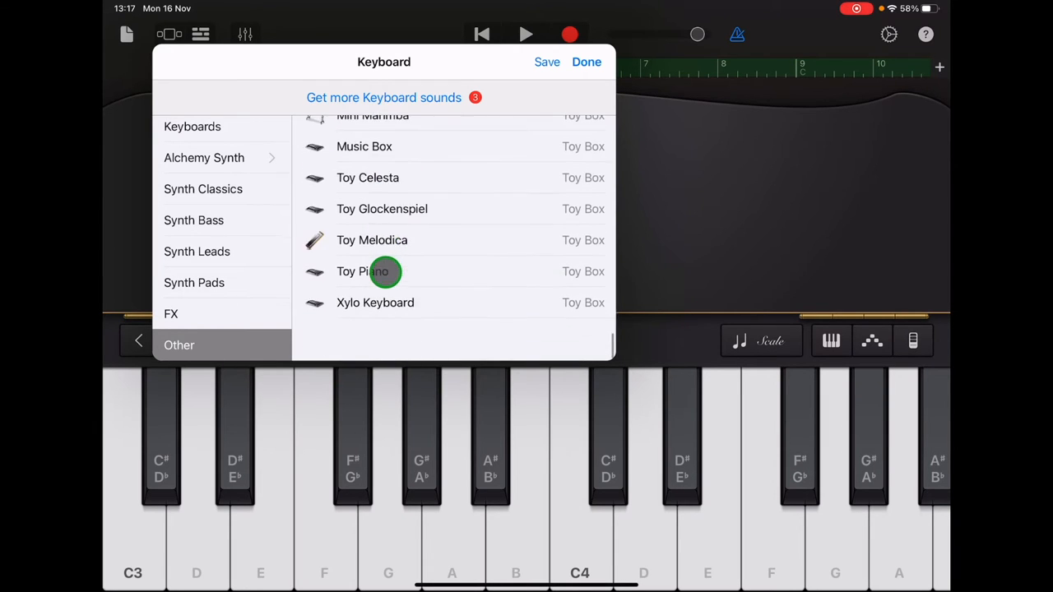
scroll(down, 3)
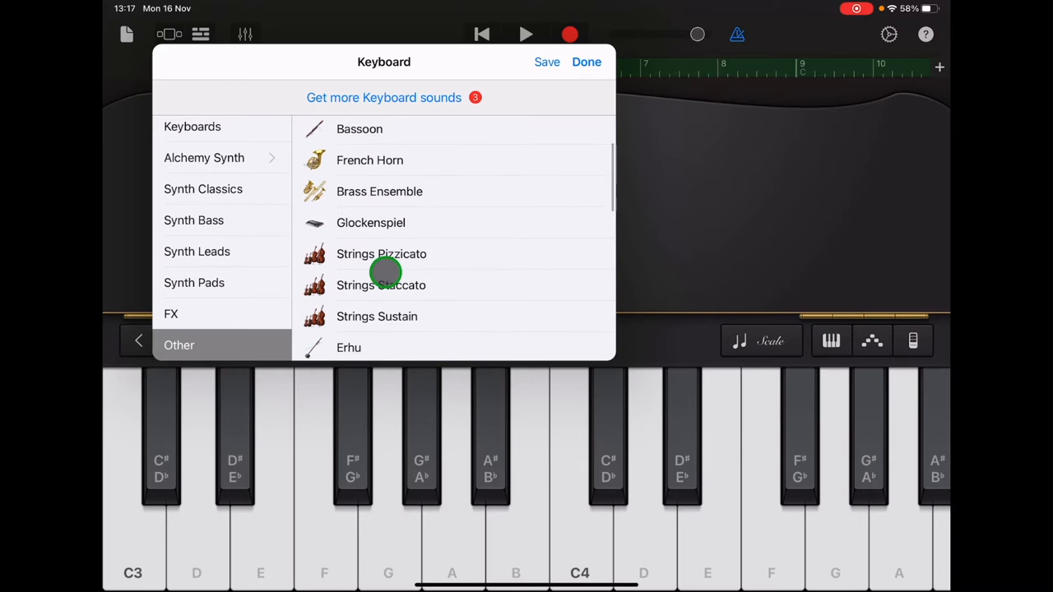
scroll(down, 3)
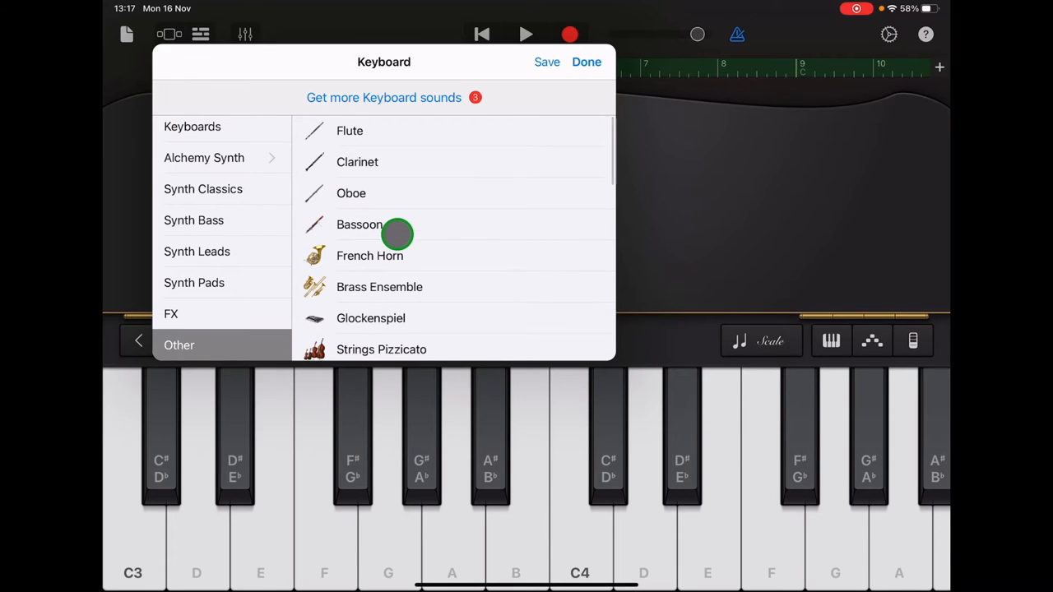
click(197, 251)
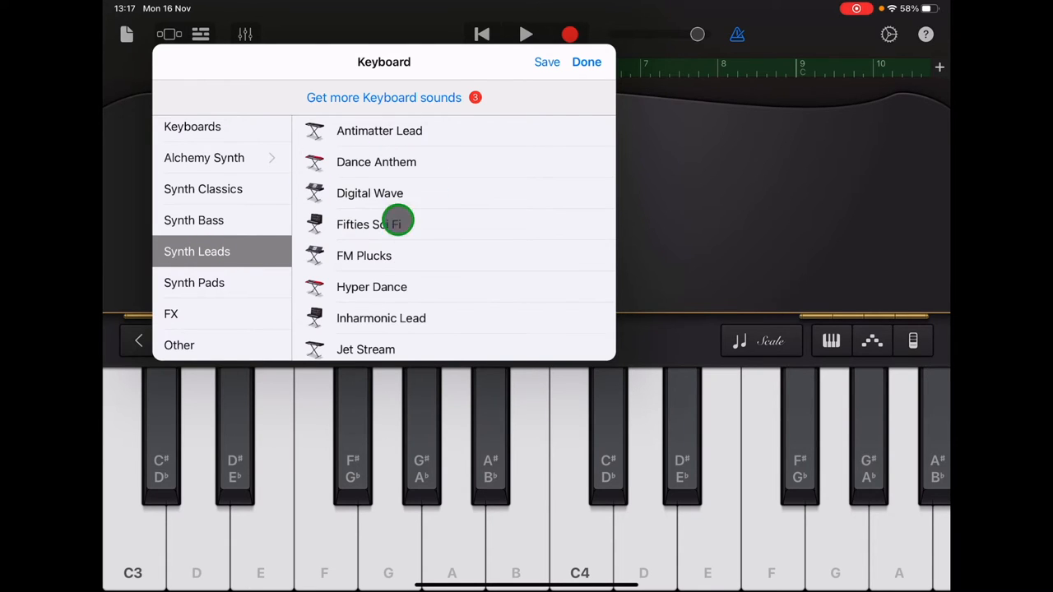
Step: Browse Synth Classics and Synth Bass, then choose Flute from Other and close the library
click(203, 188)
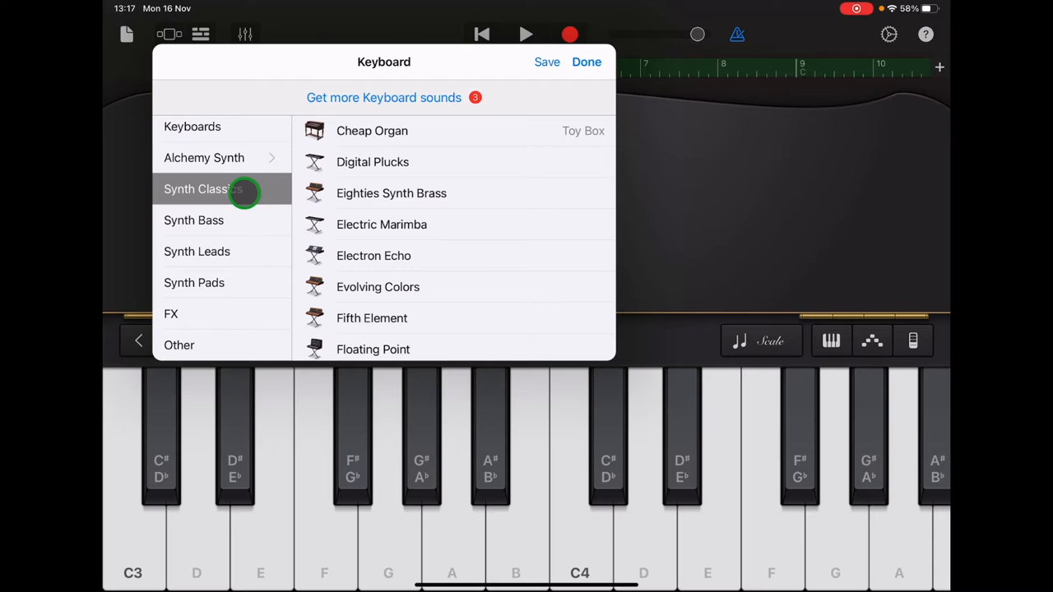
mouse_move(377, 161)
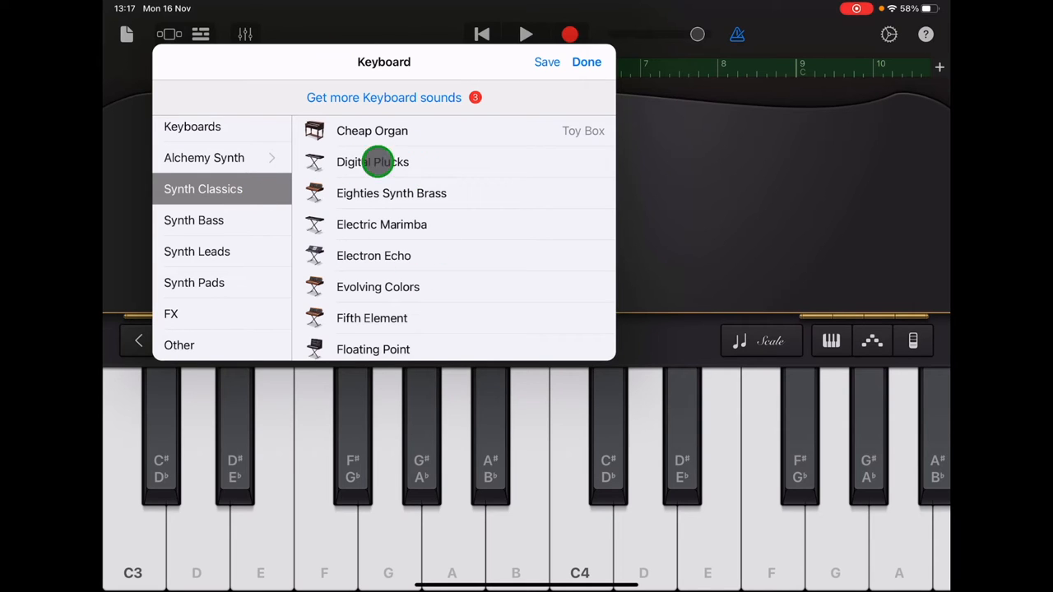
mouse_move(218, 220)
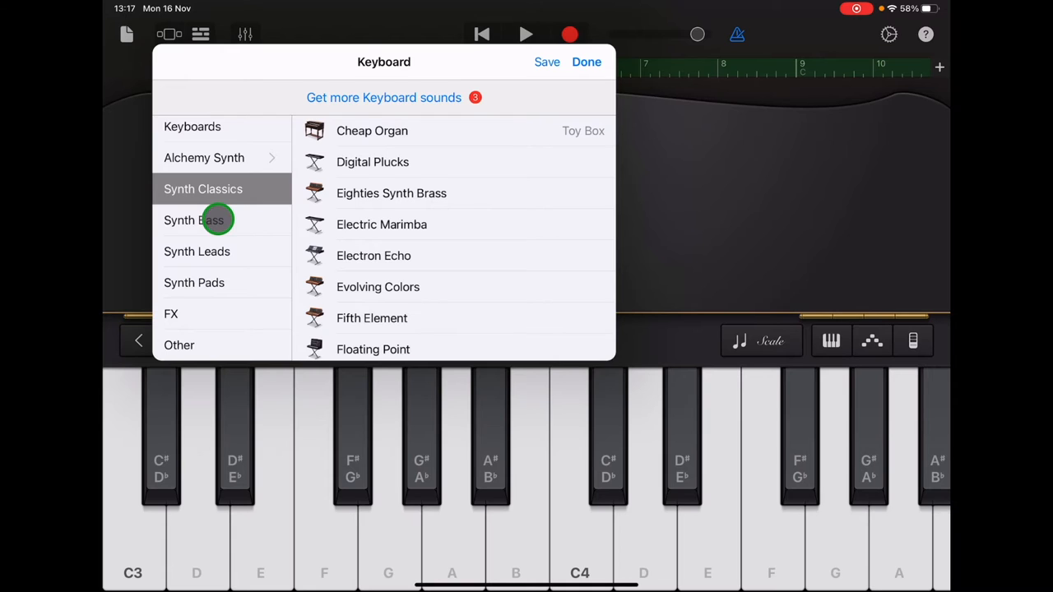
click(206, 220)
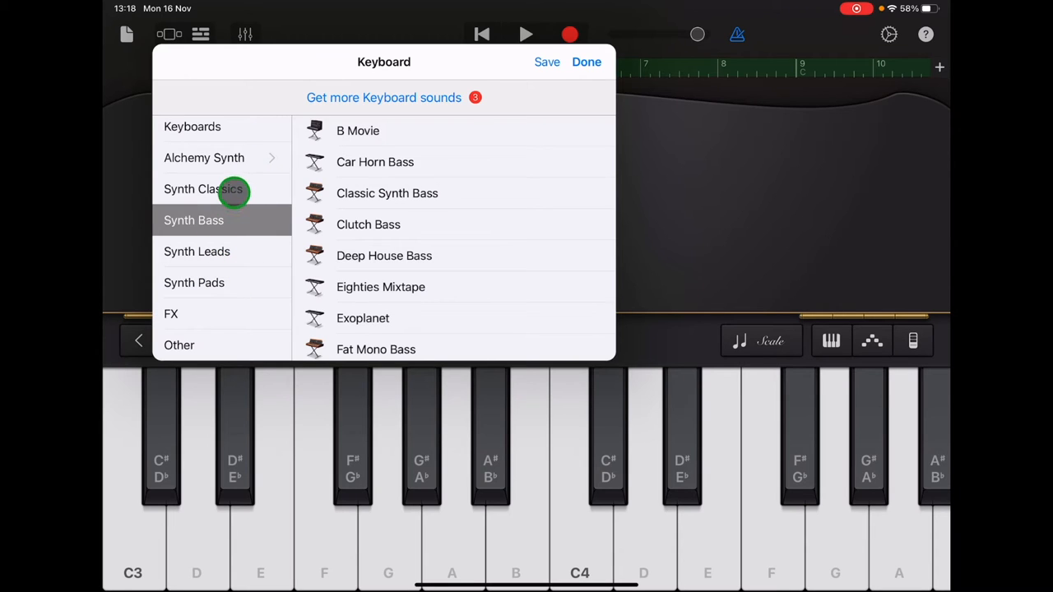
mouse_move(219, 252)
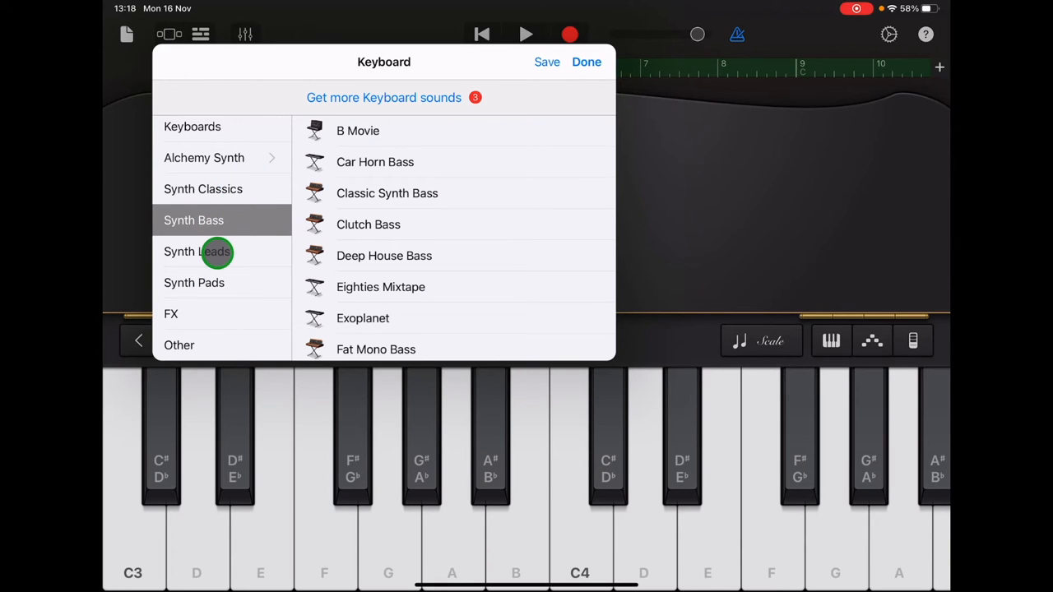
click(179, 345)
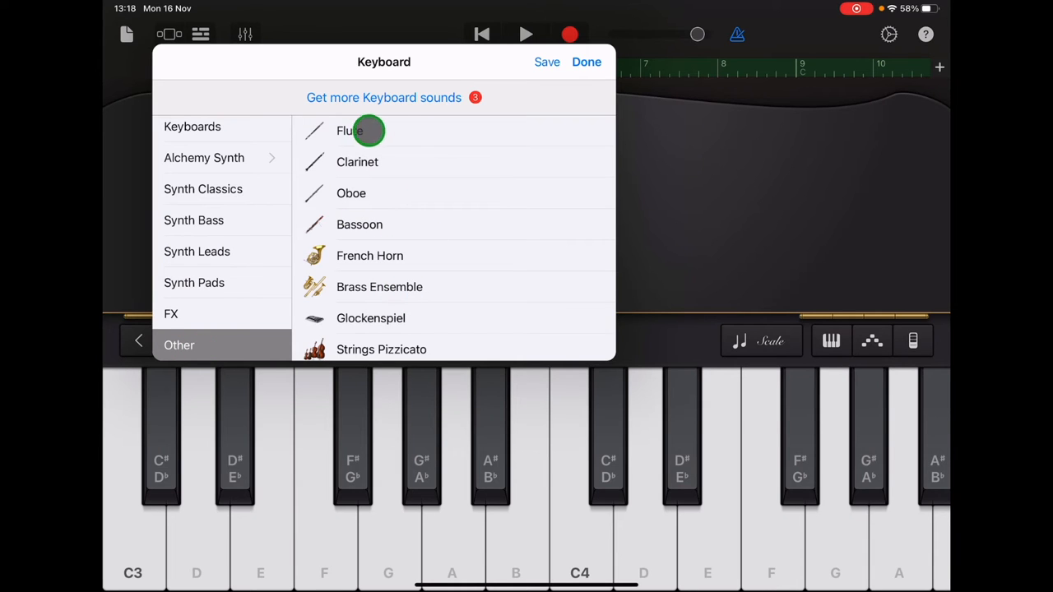
click(350, 130)
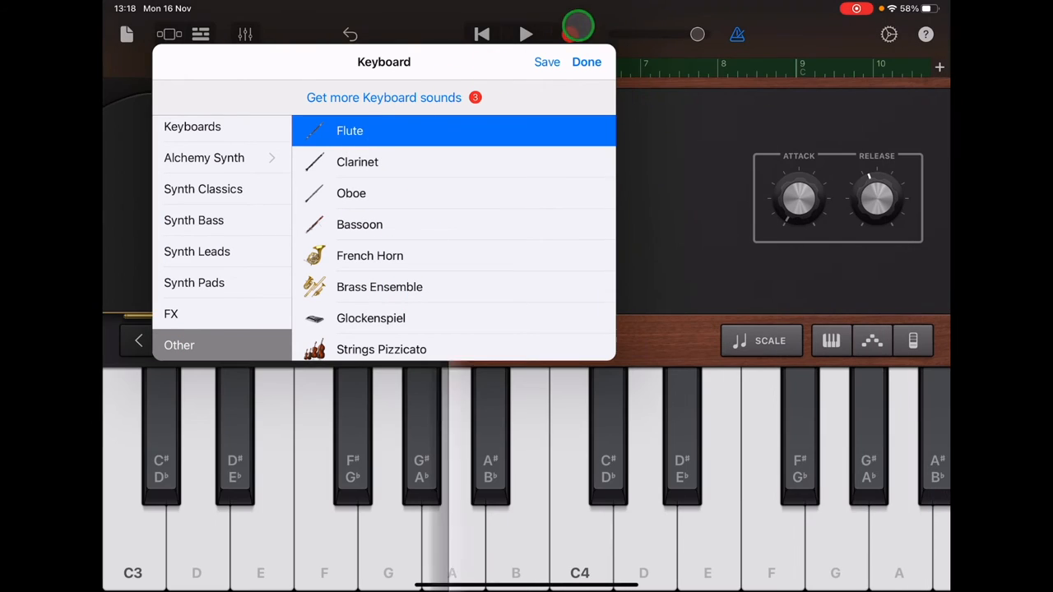
click(586, 62)
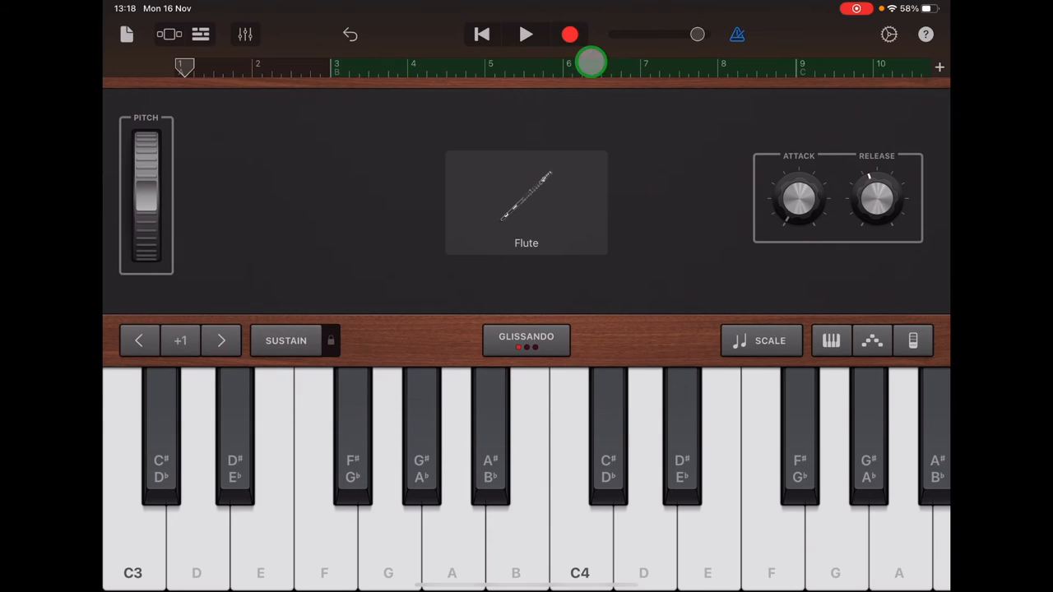
click(197, 34)
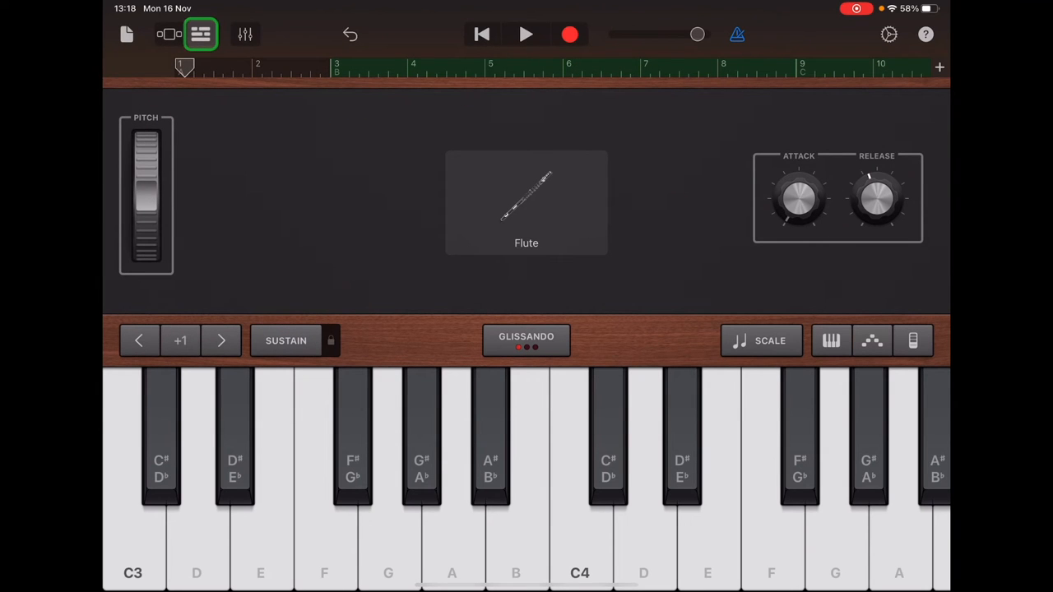
Step: Return from the Flute keyboard to the track list showing all four tracks
click(202, 35)
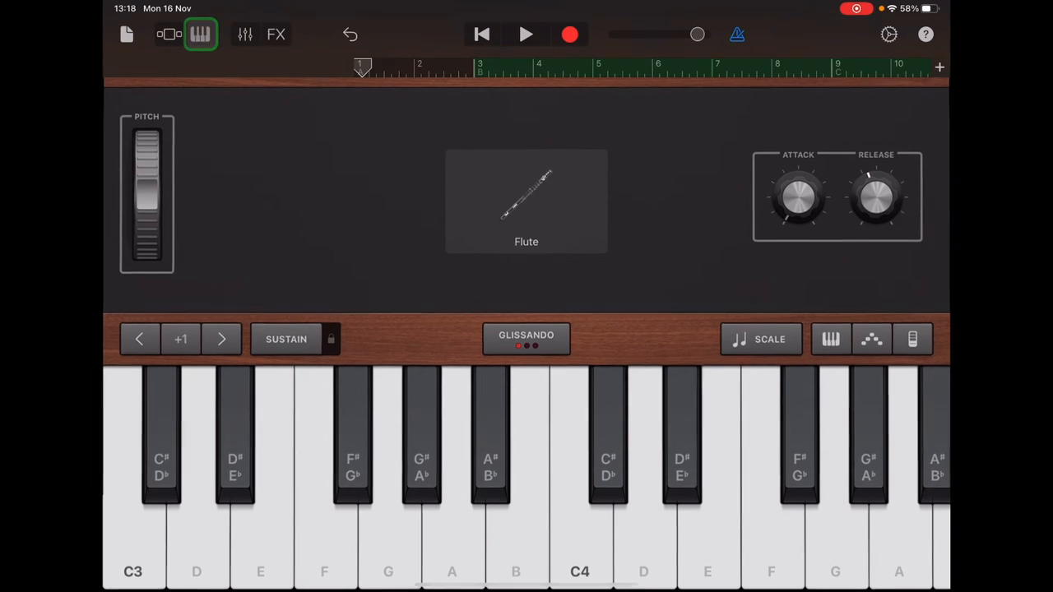
click(168, 37)
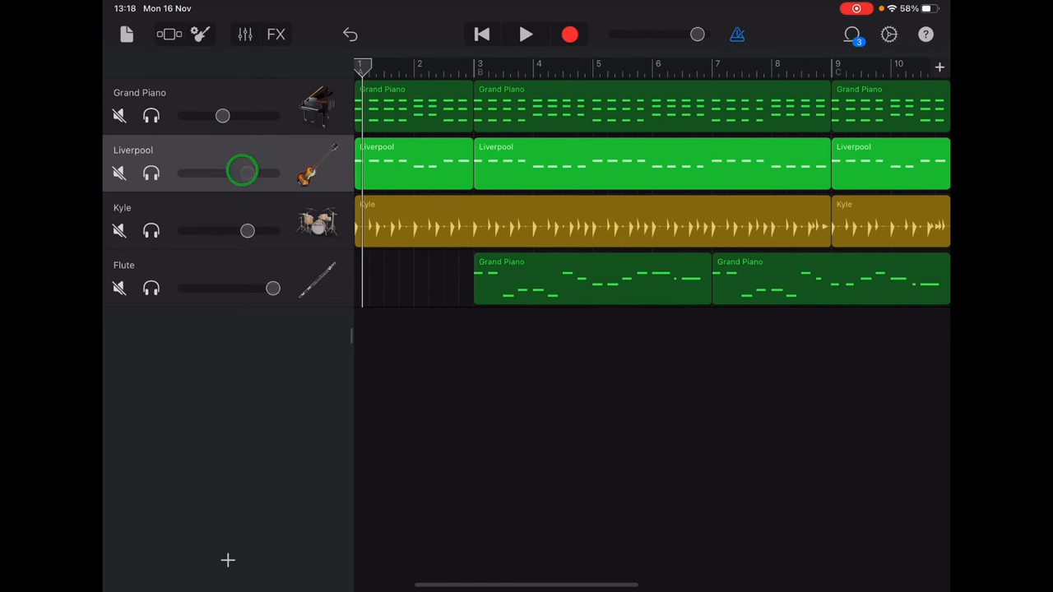
Step: Replace the Liverpool bass track's sound with Upright from the Bass sound list
click(198, 37)
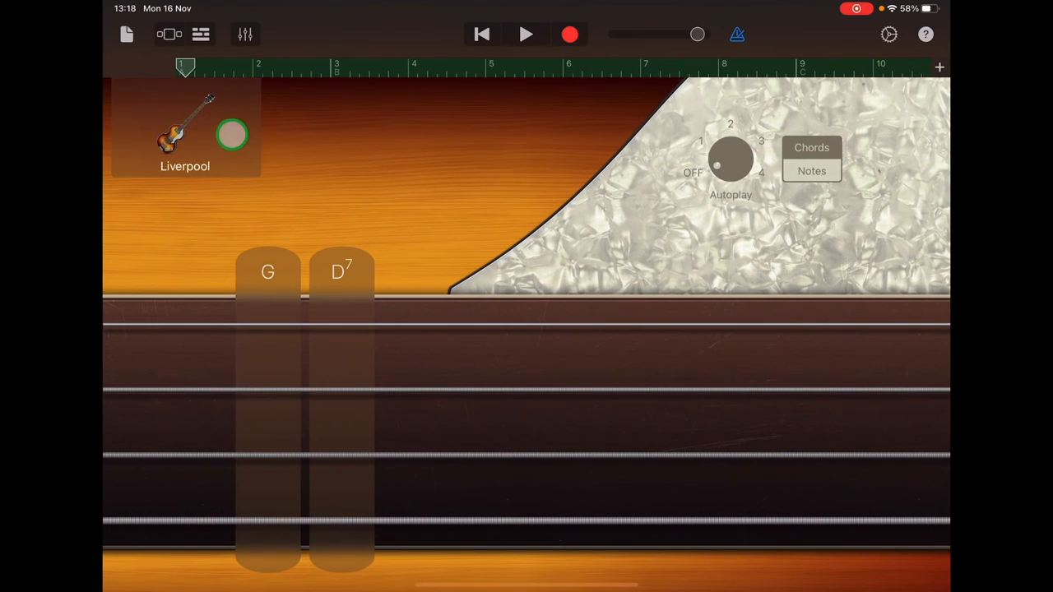
click(179, 134)
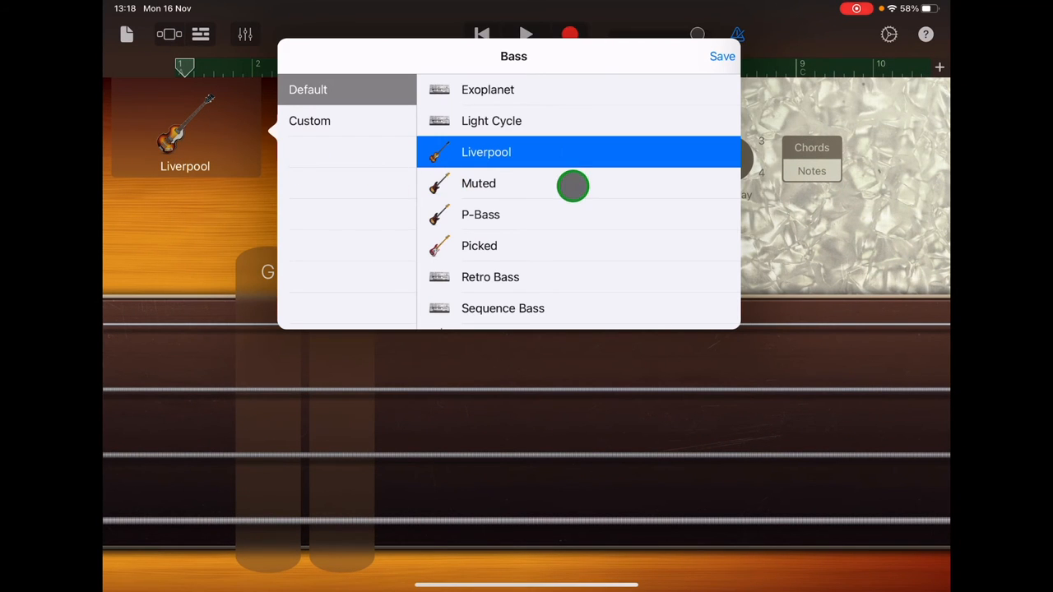
scroll(down, 3)
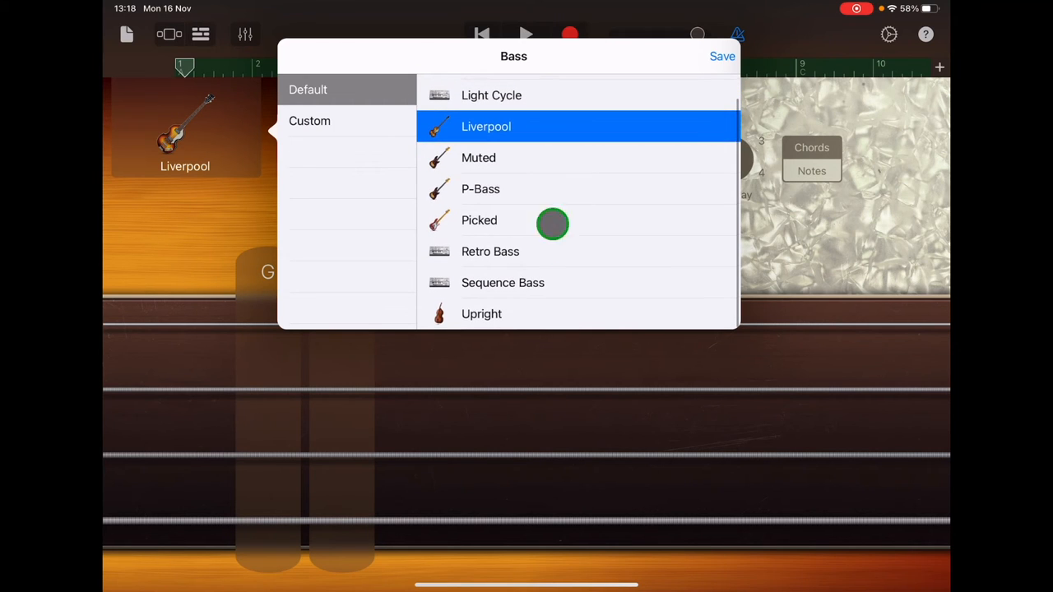
mouse_move(494, 321)
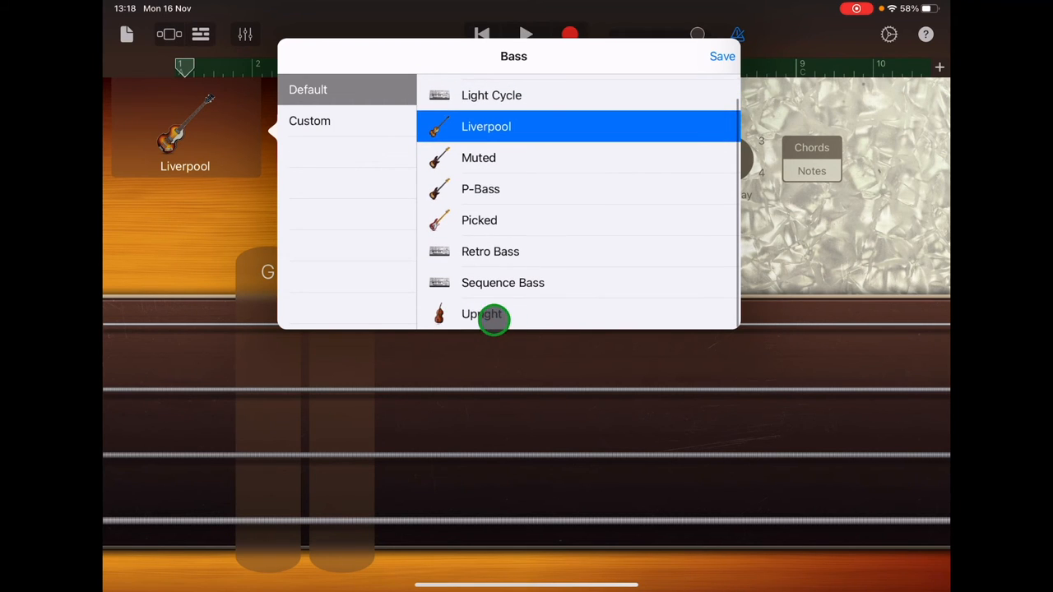
click(483, 315)
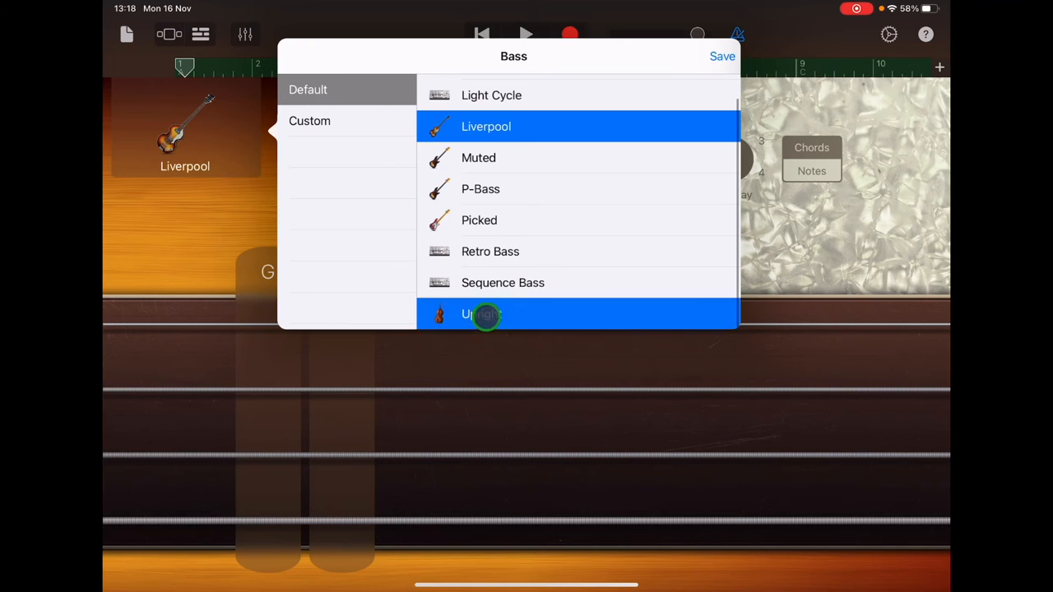
click(482, 314)
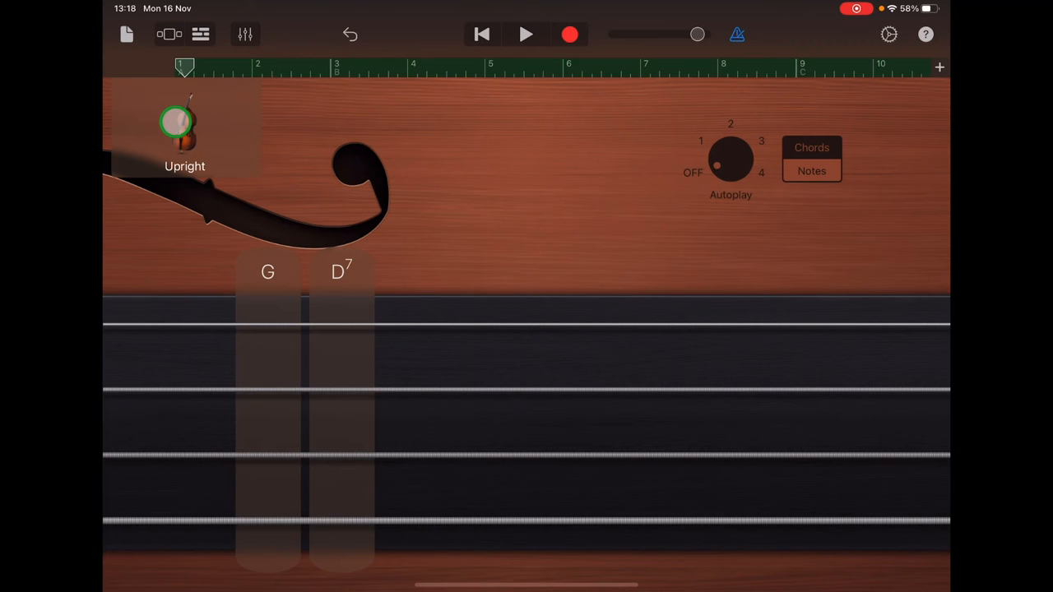
click(200, 36)
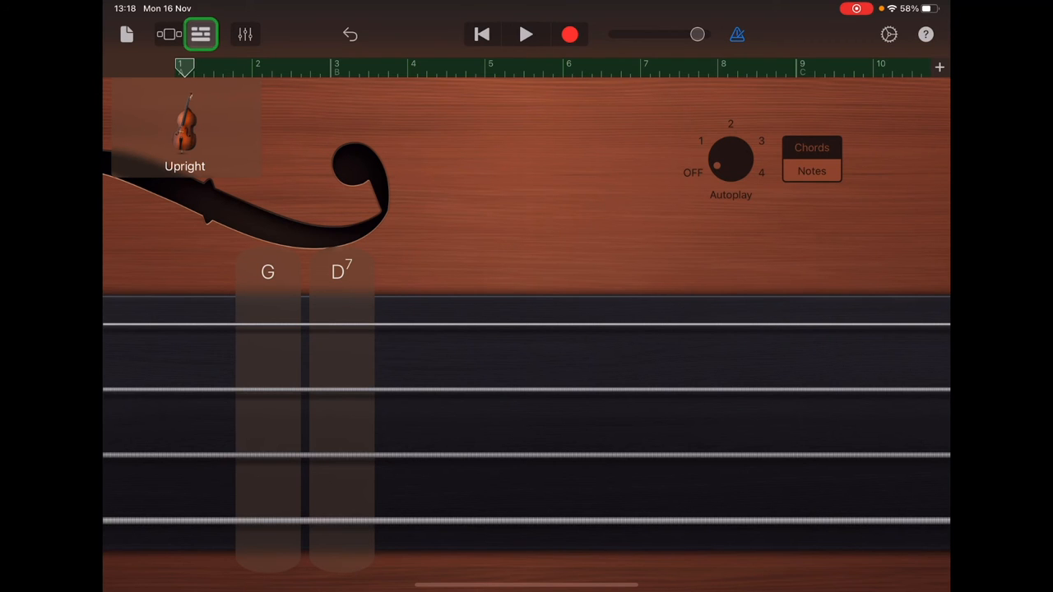
Step: Select the top Grand Piano track and pick Strings Staccato from Other keyboard sounds
click(167, 37)
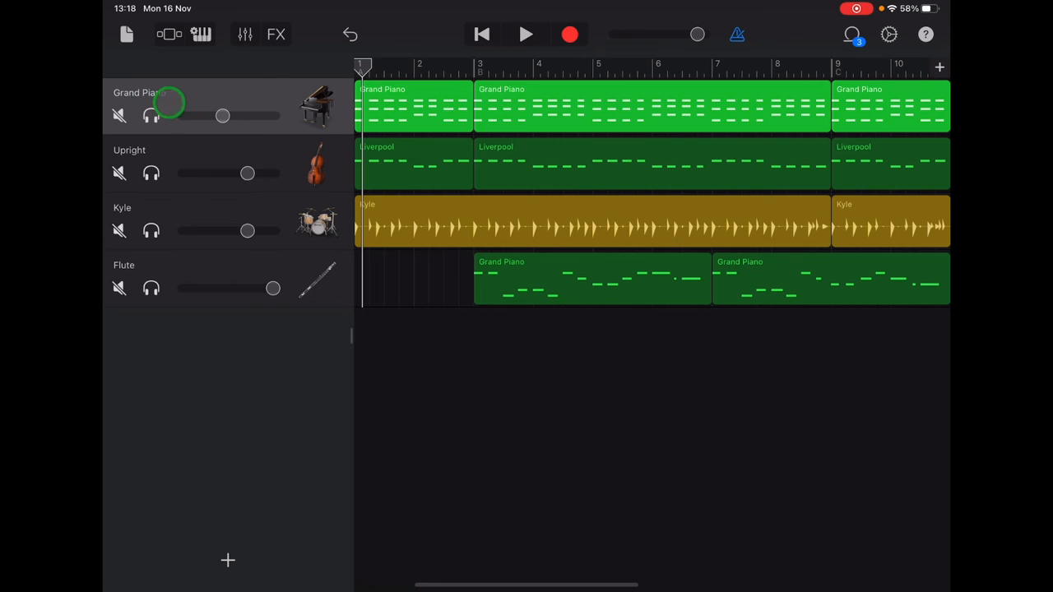
click(200, 37)
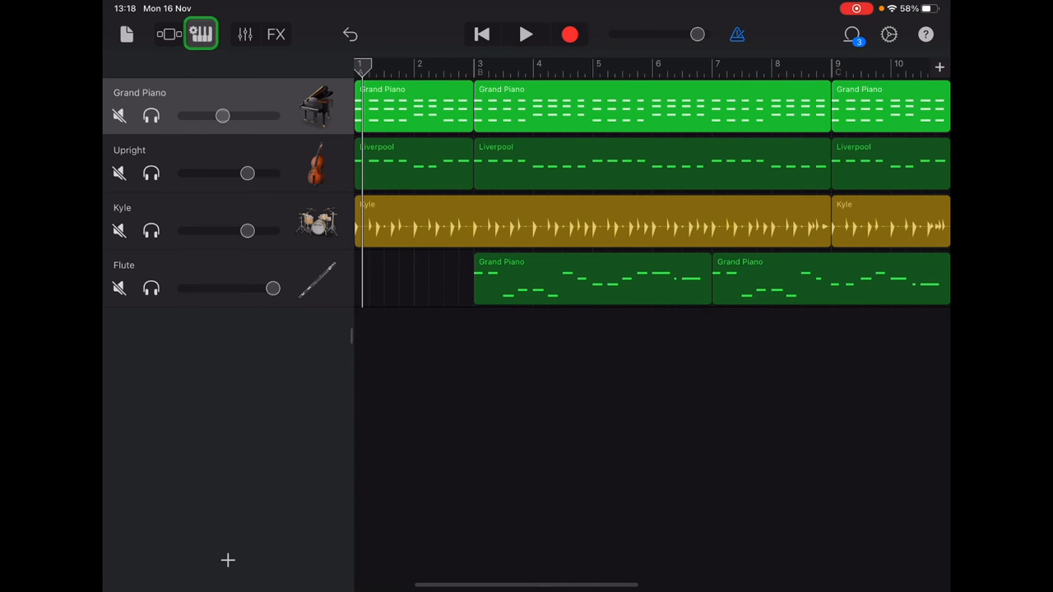
click(200, 36)
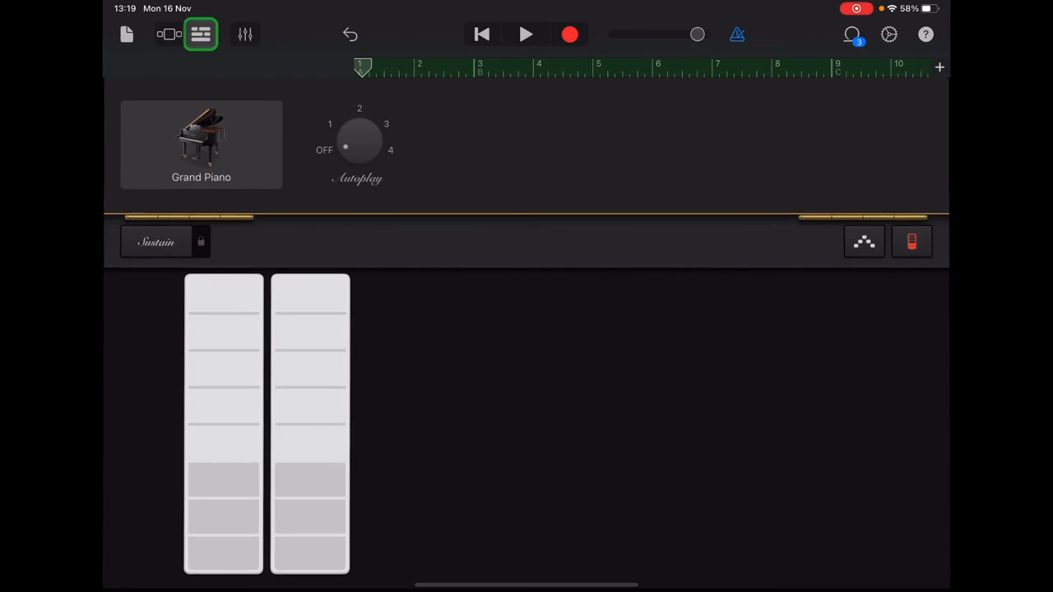
click(201, 144)
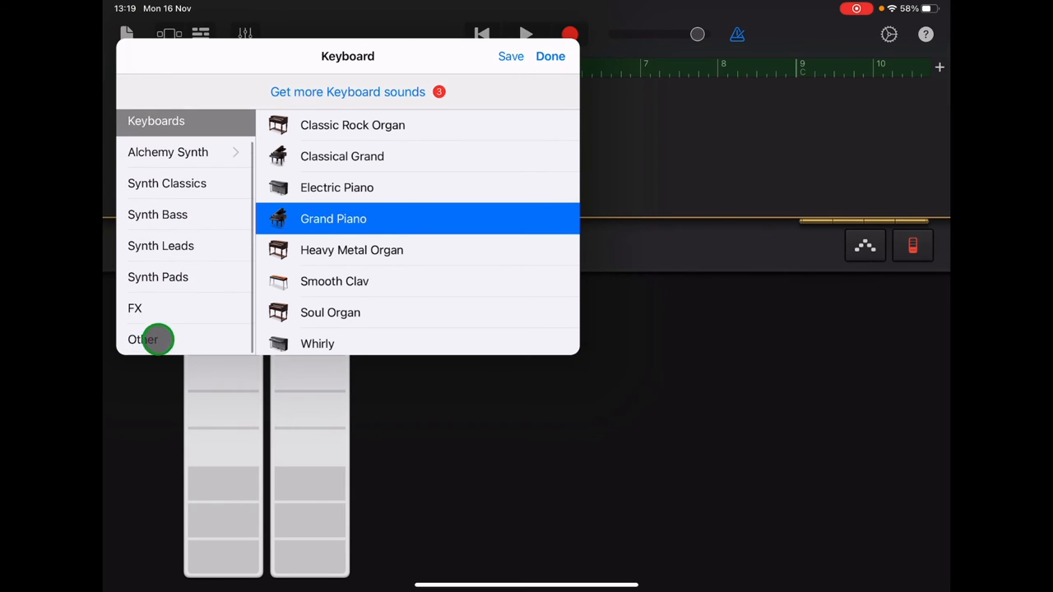
click(143, 340)
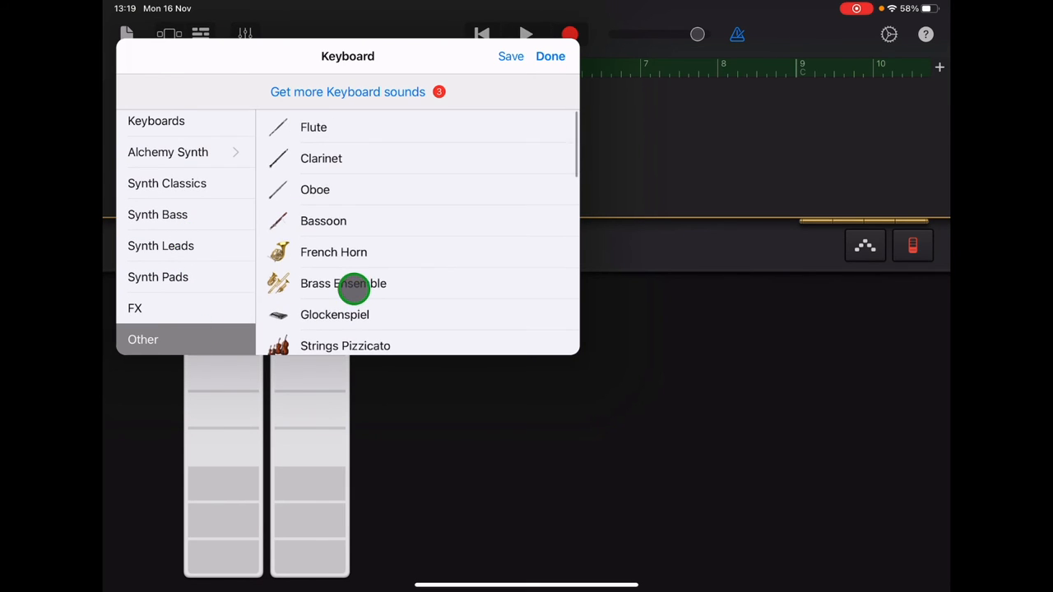
scroll(down, 3)
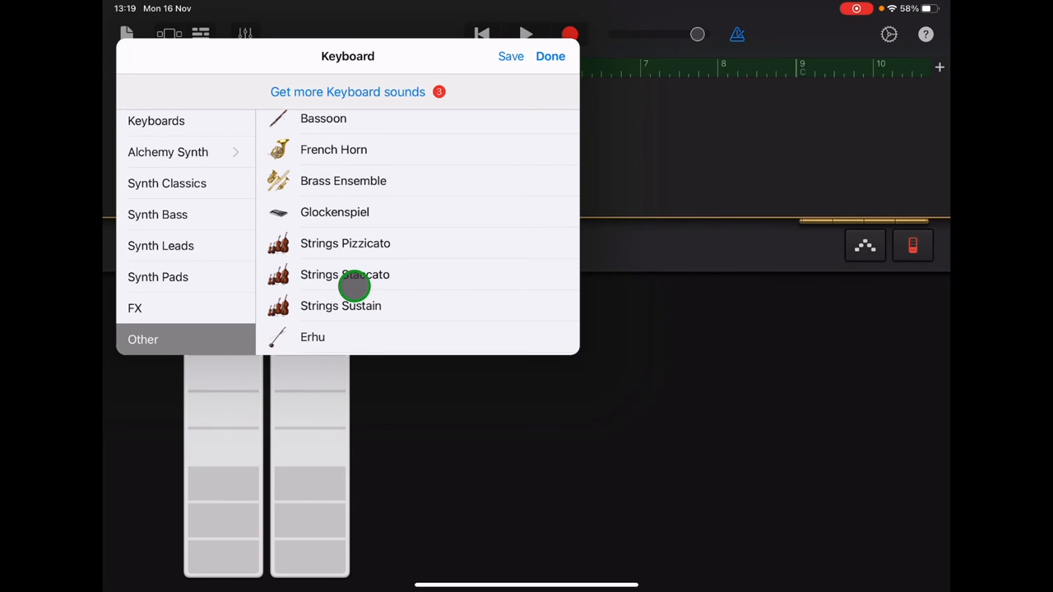
click(345, 274)
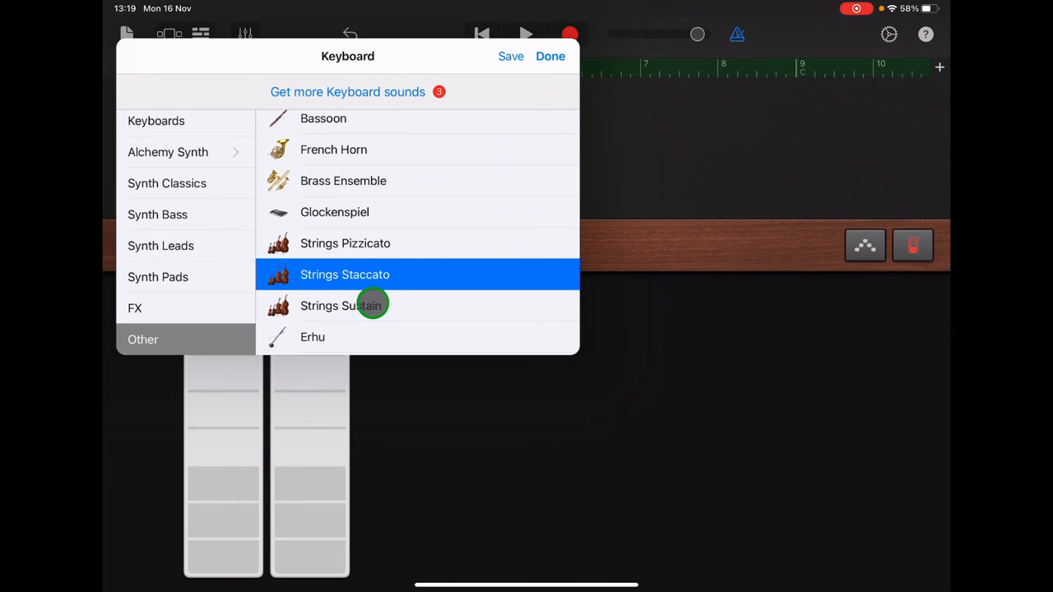
mouse_move(358, 166)
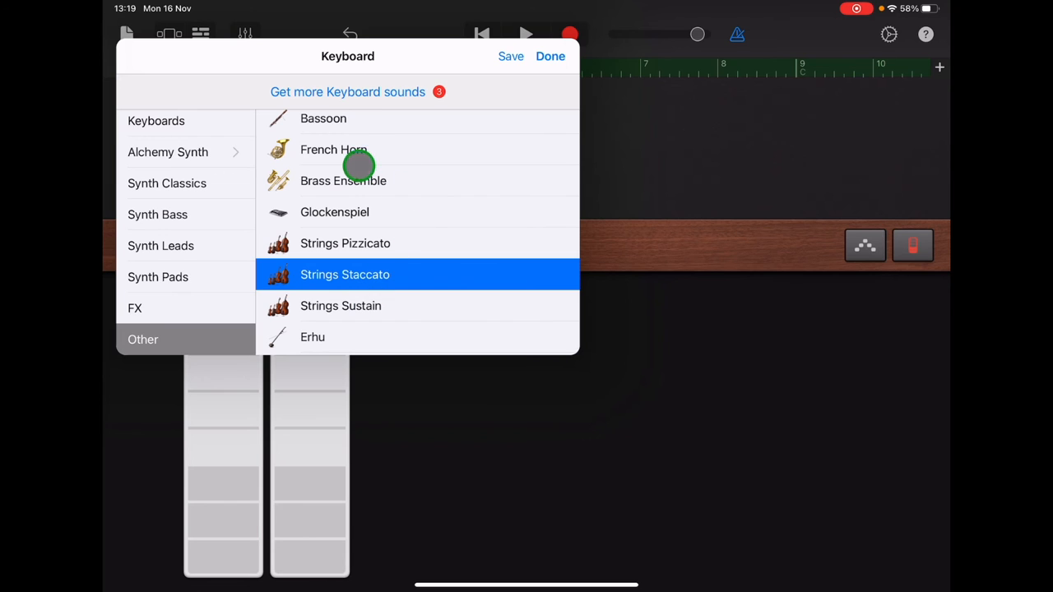
mouse_move(326, 145)
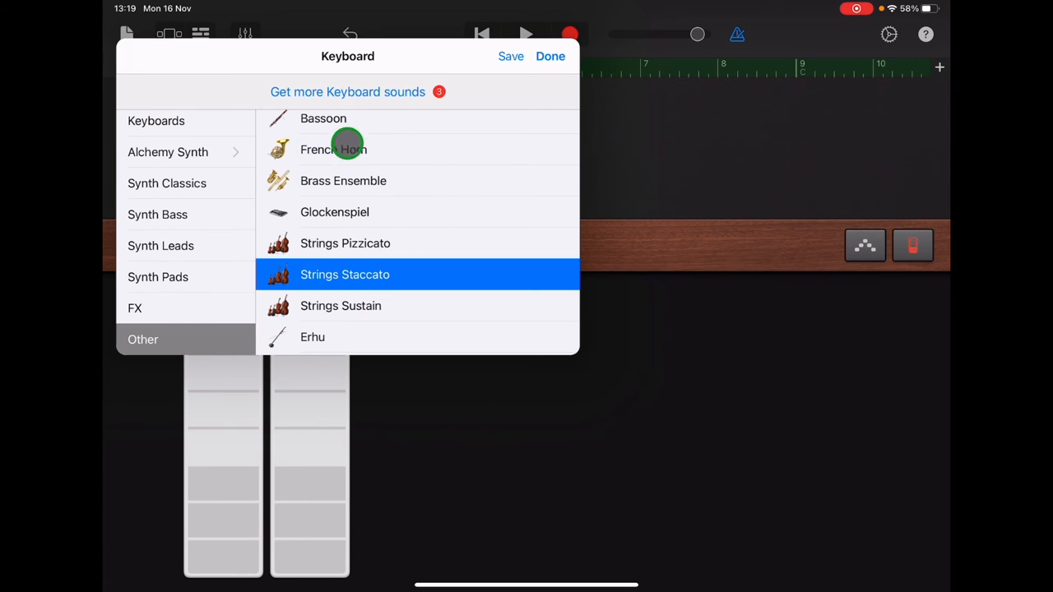
mouse_move(396, 155)
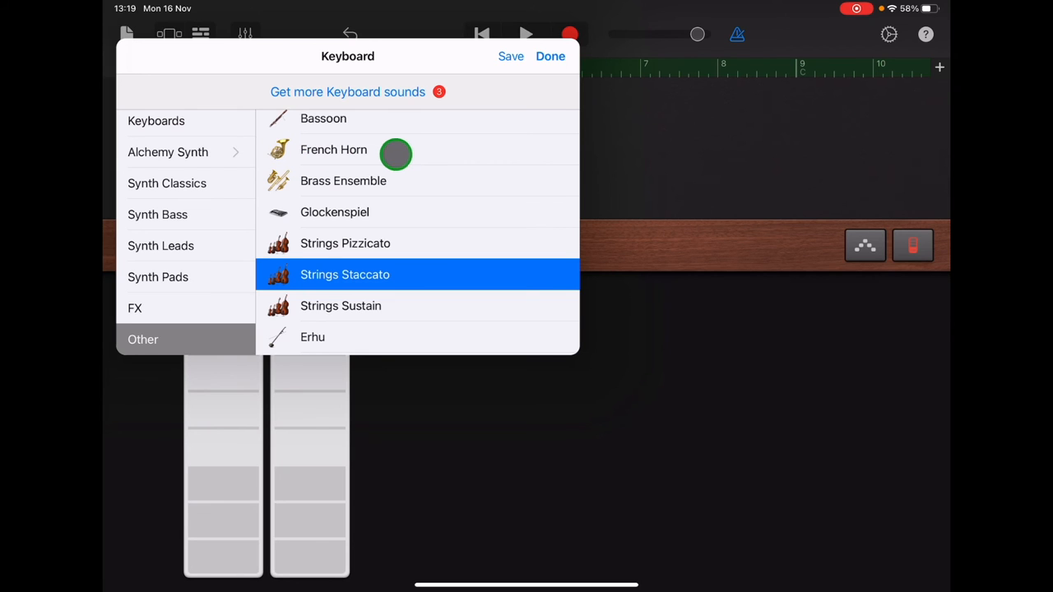
mouse_move(430, 195)
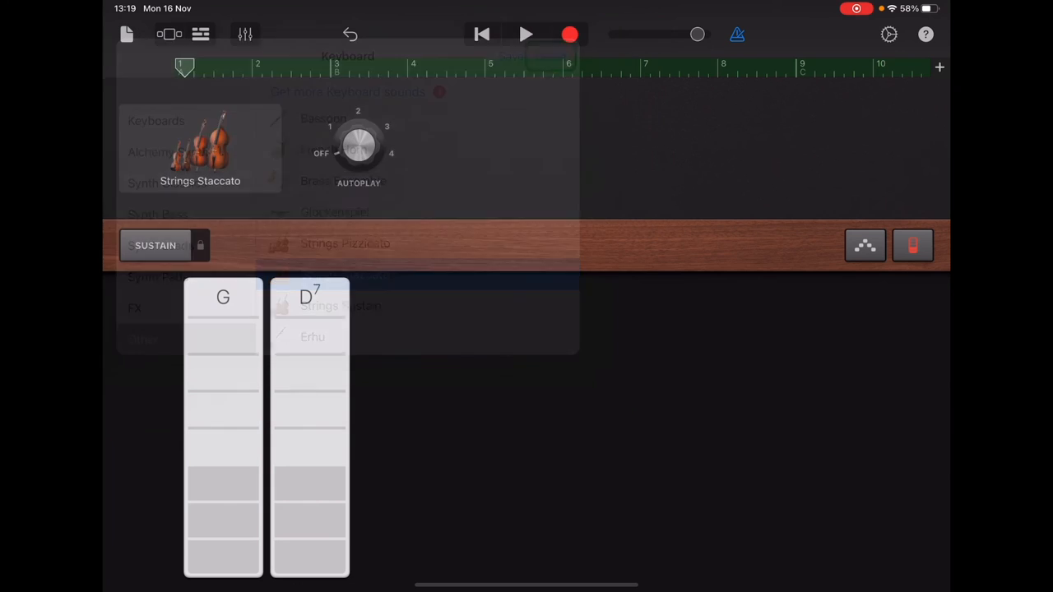
Step: From Tracks View, play the Strings Staccato arrangement through, then stop playback
click(197, 35)
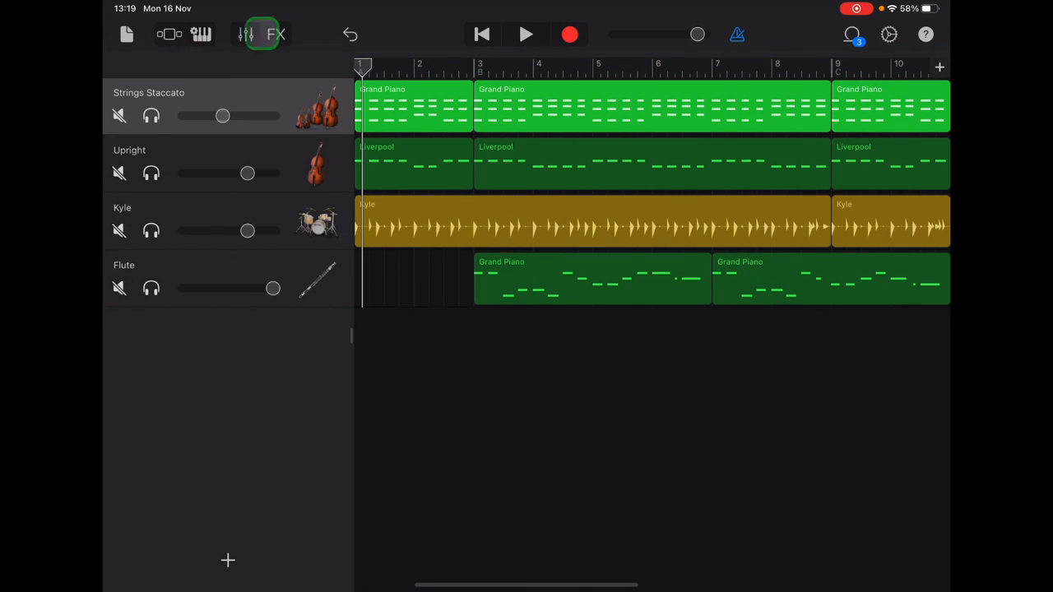
click(526, 35)
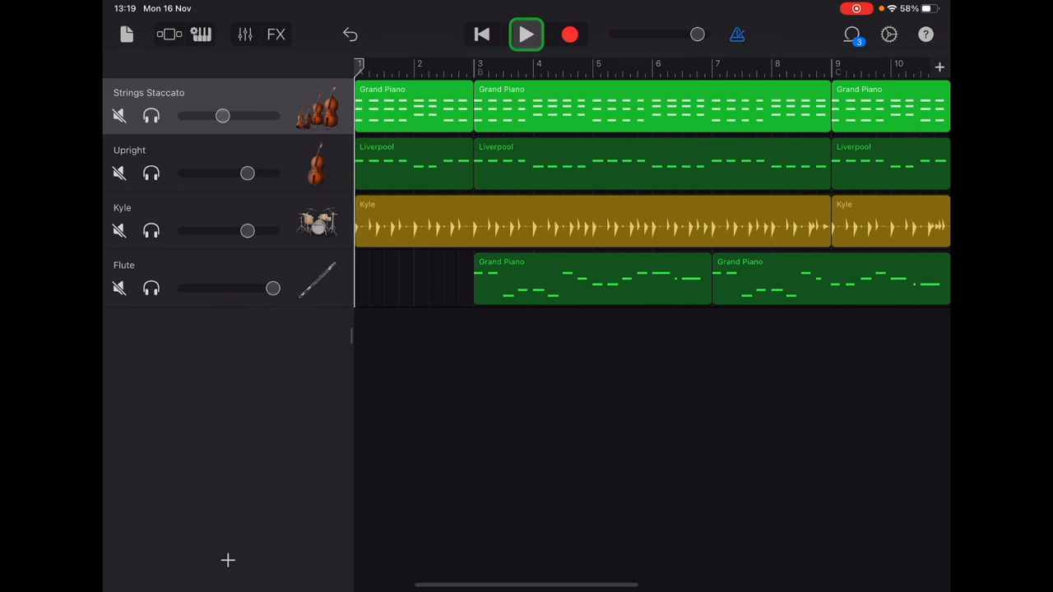
click(526, 34)
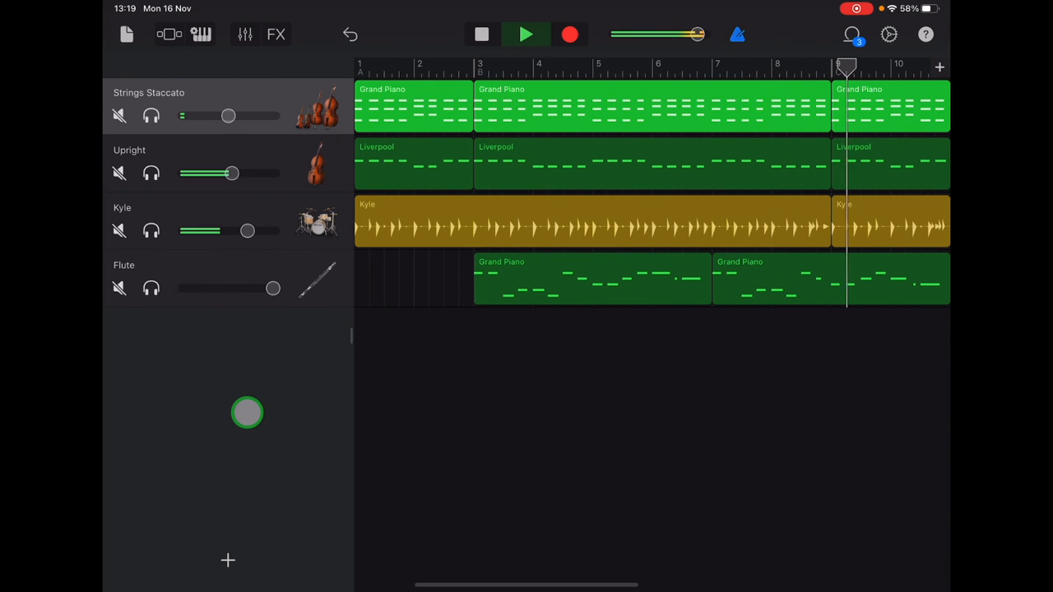
click(526, 33)
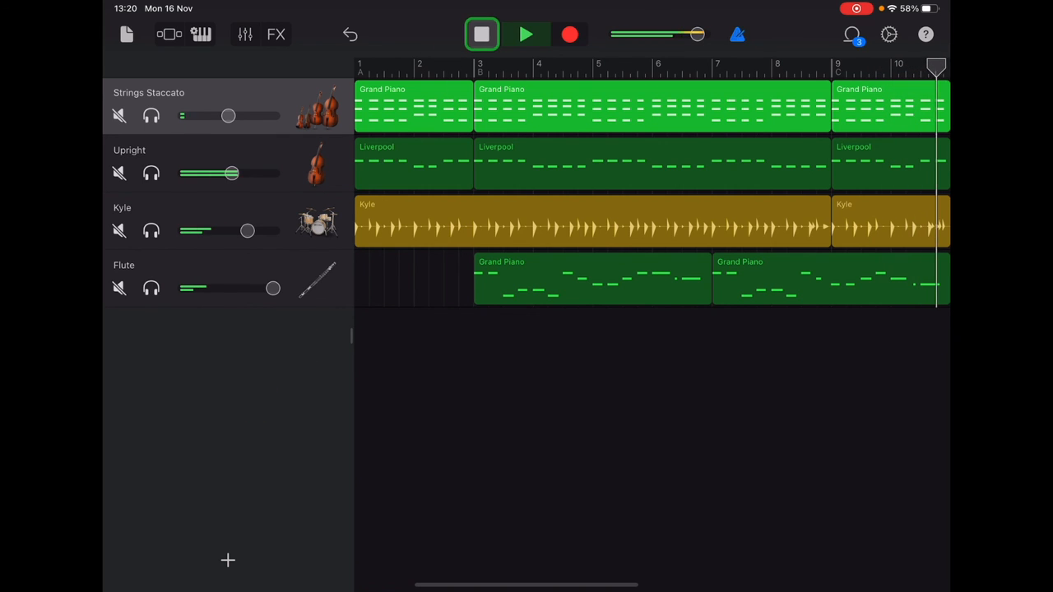
click(481, 35)
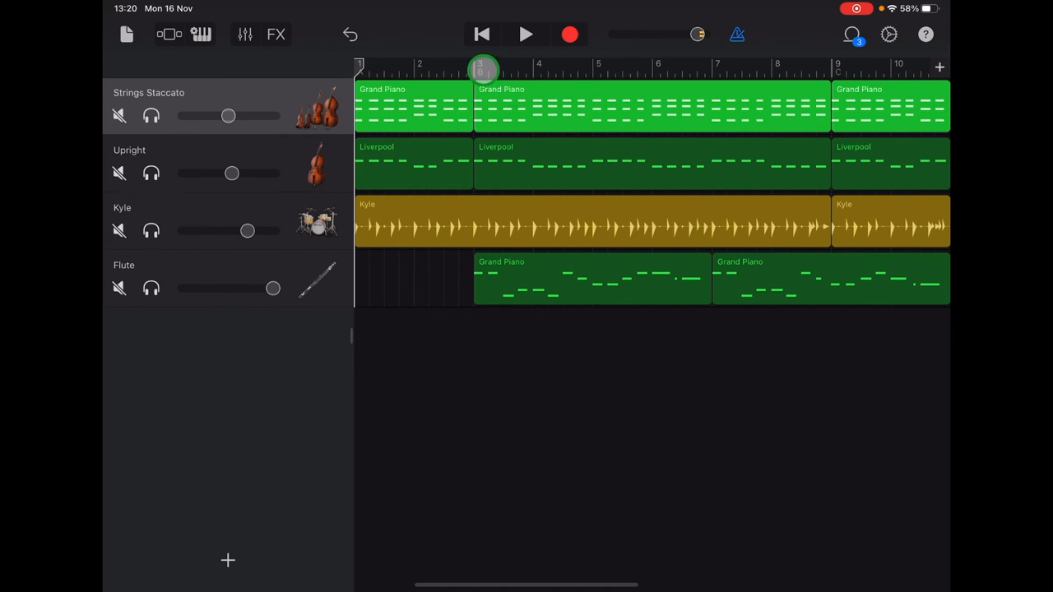